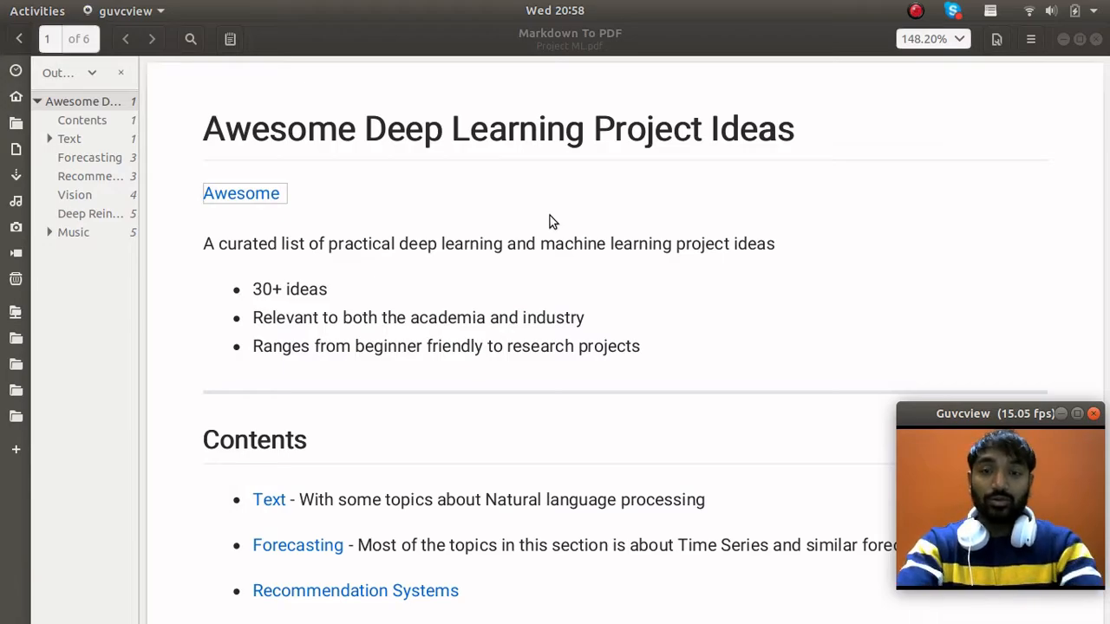
Scroll through the project ideas PDF, then make a first test stroke on the blank MyPaint canvas.
scroll(down, 3)
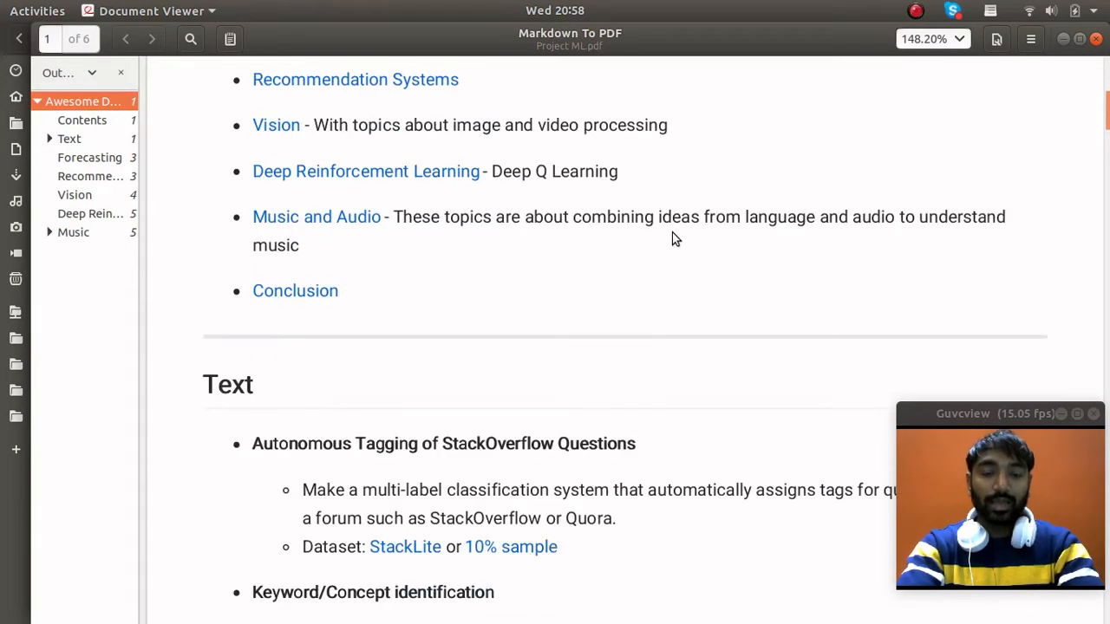
scroll(down, 3)
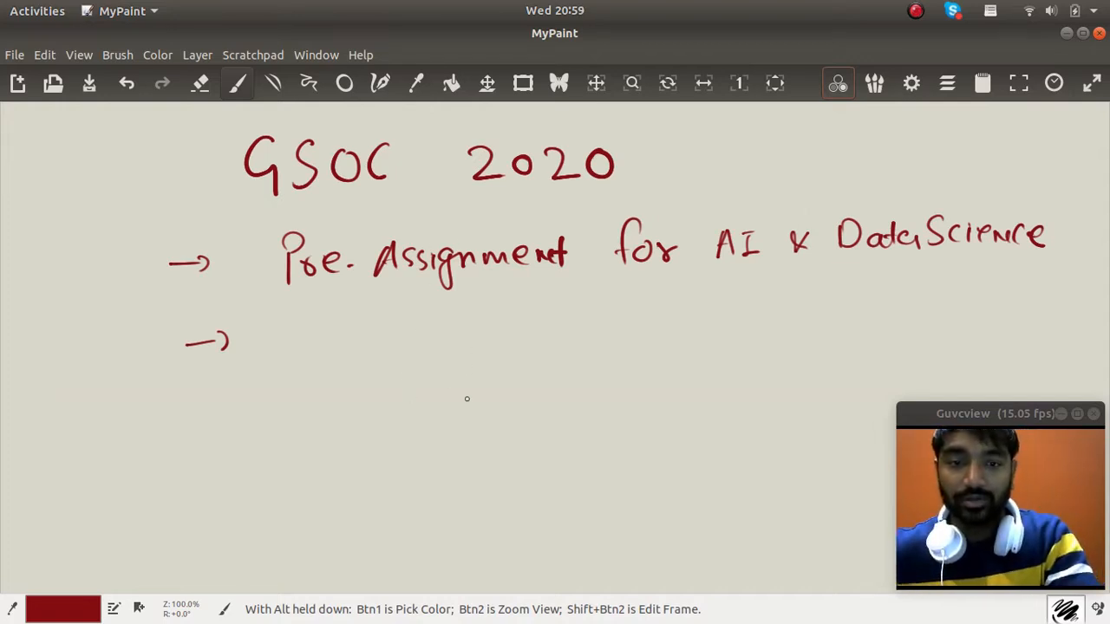
drag(697, 270, 755, 270)
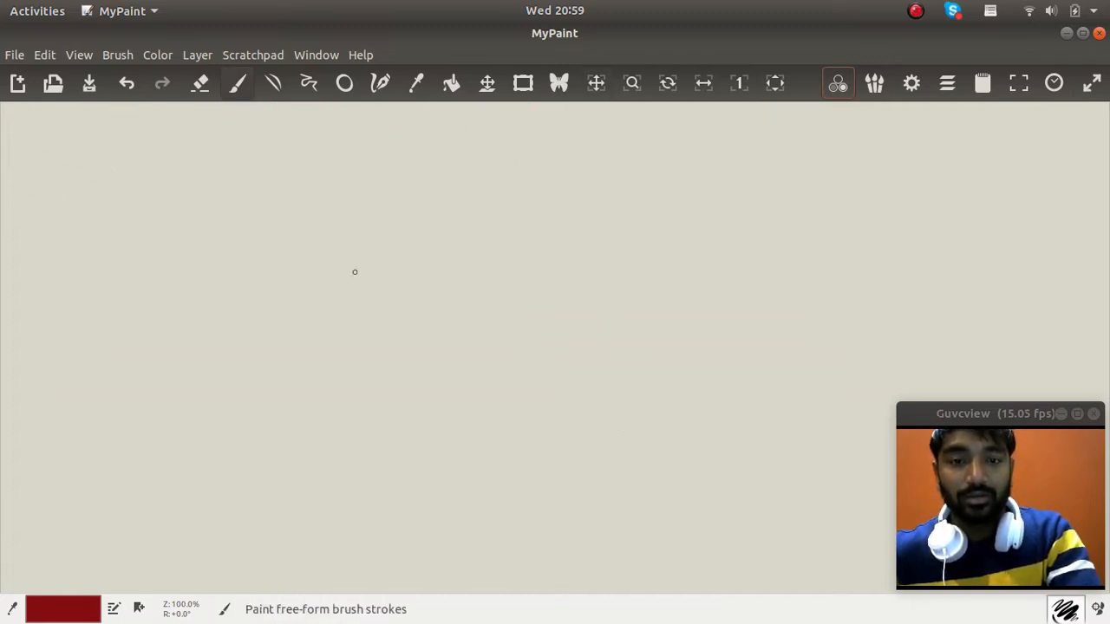
Write the red Python heading and underlined web label, with a long lettered box beside them.
drag(138, 182, 177, 234)
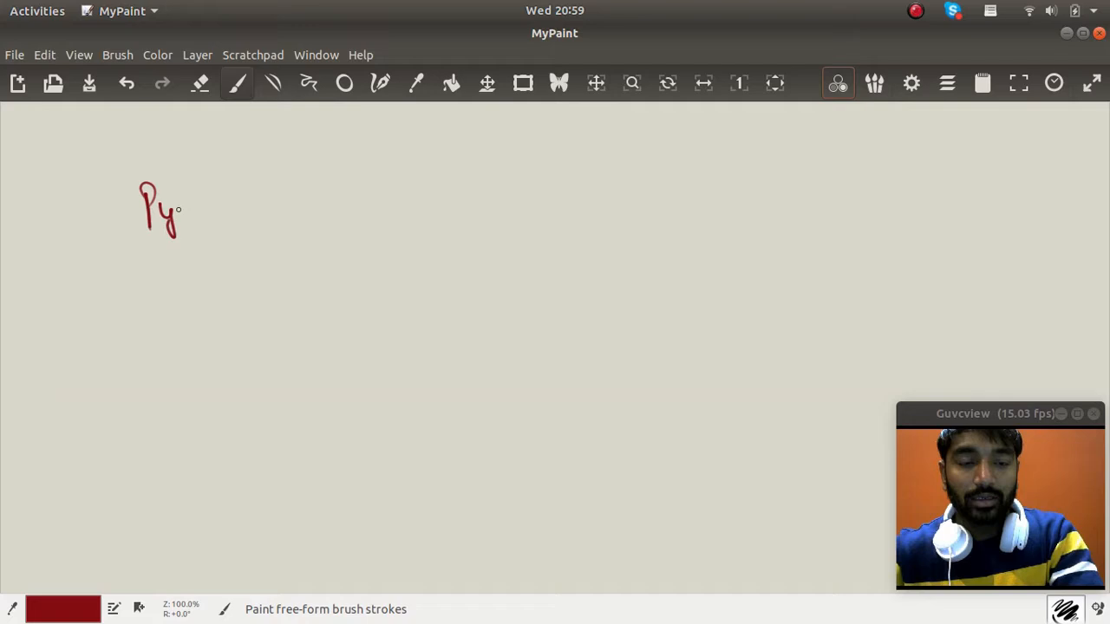
drag(177, 205, 251, 194)
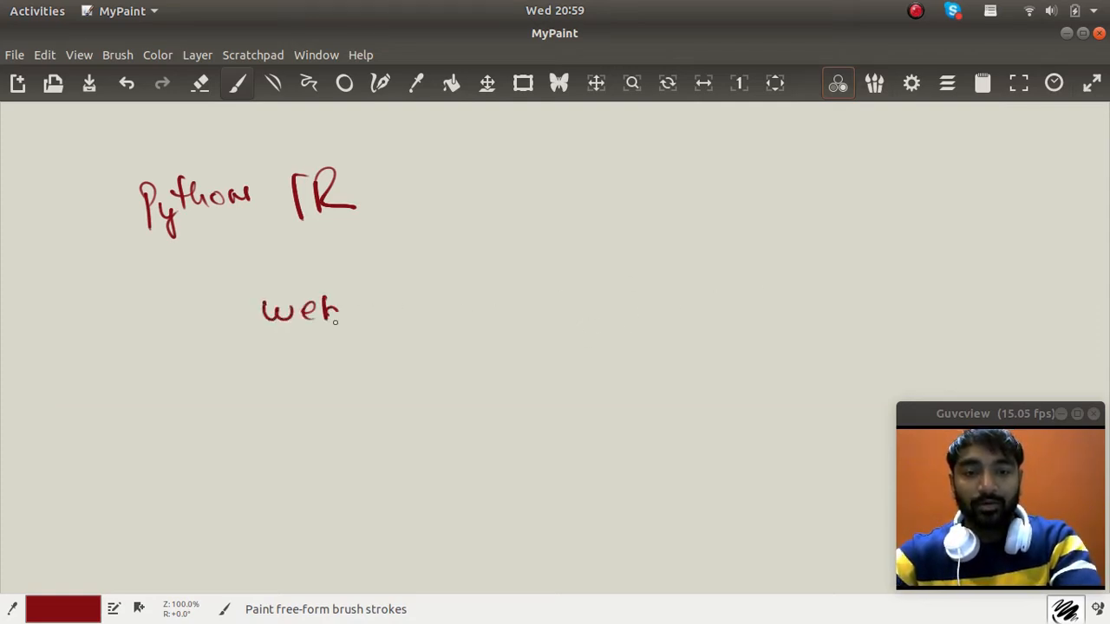
drag(343, 309, 408, 309)
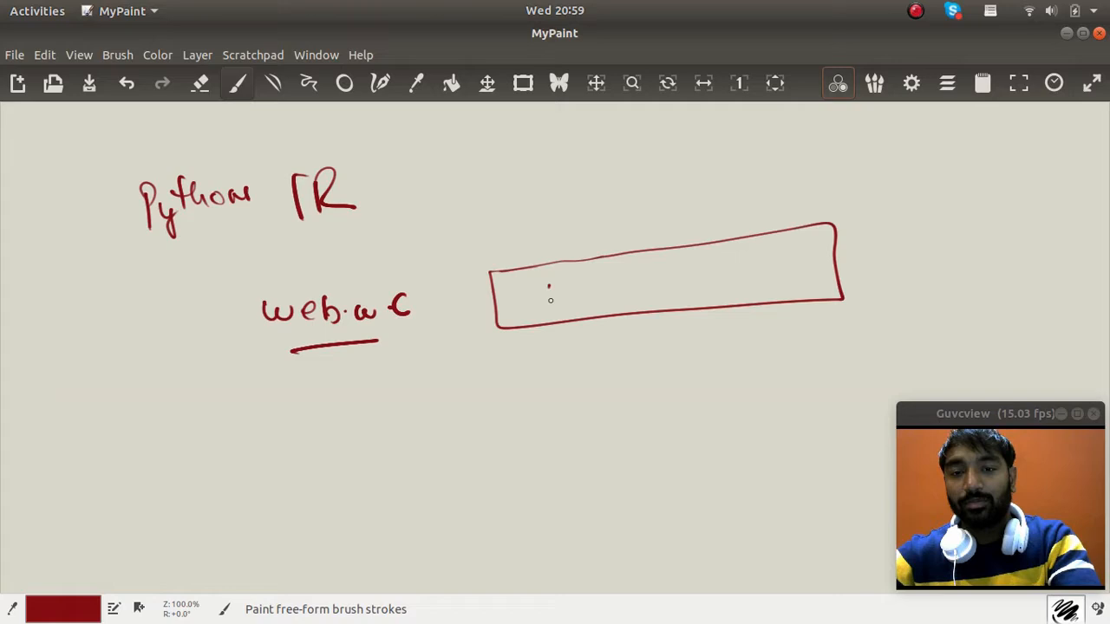
drag(569, 298, 587, 277)
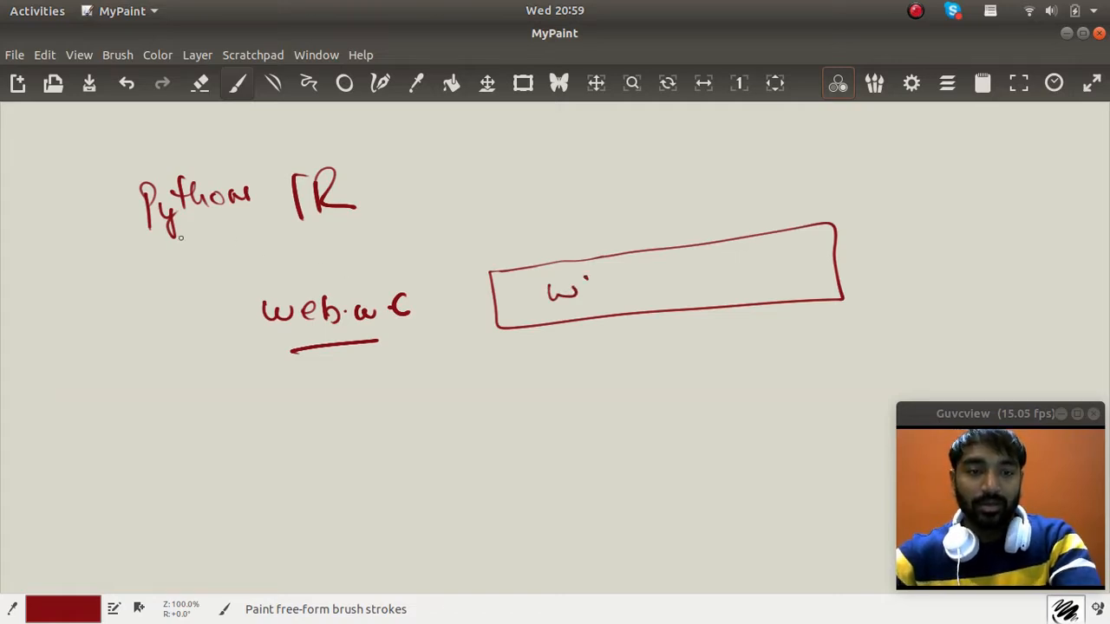
Connect down to an underlined Selen label and add arrows from the box and from Selen.
drag(182, 239, 269, 451)
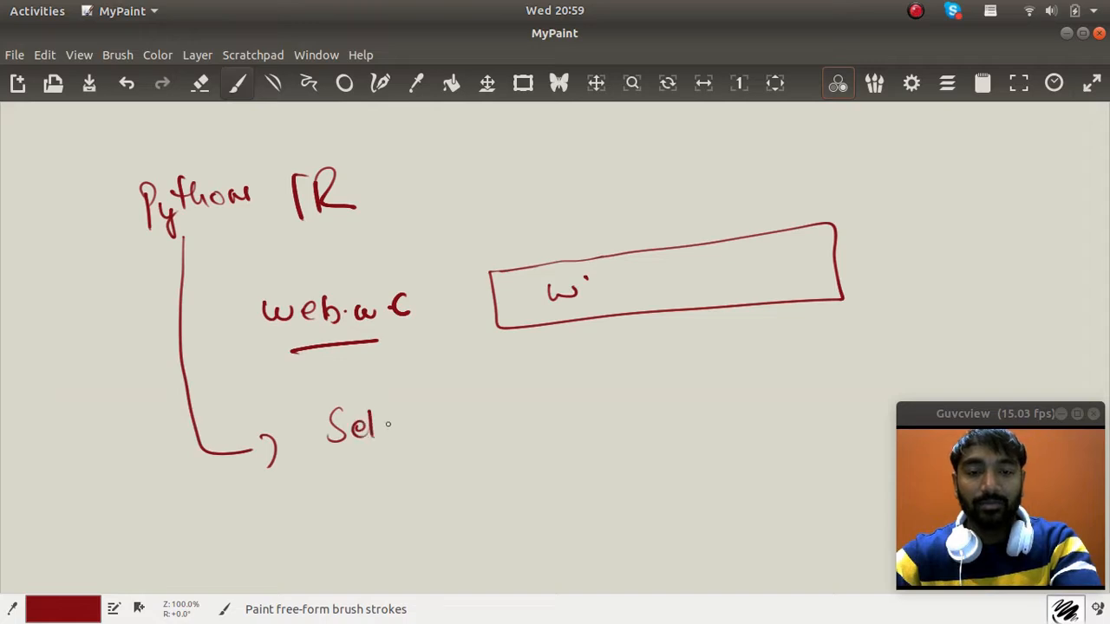
drag(381, 425, 425, 434)
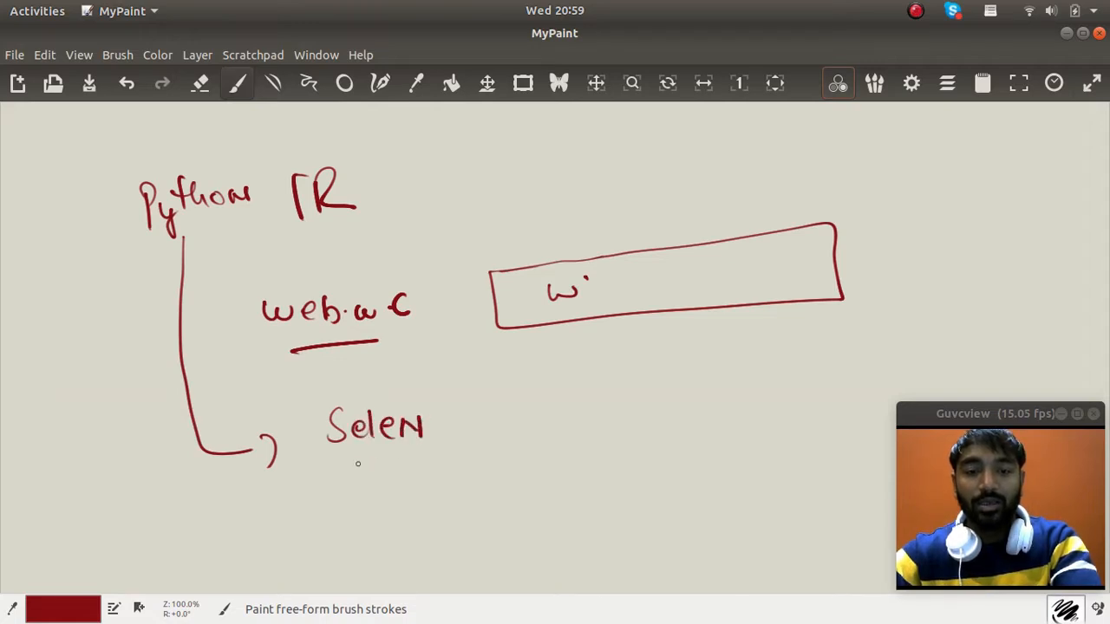
drag(360, 459, 417, 453)
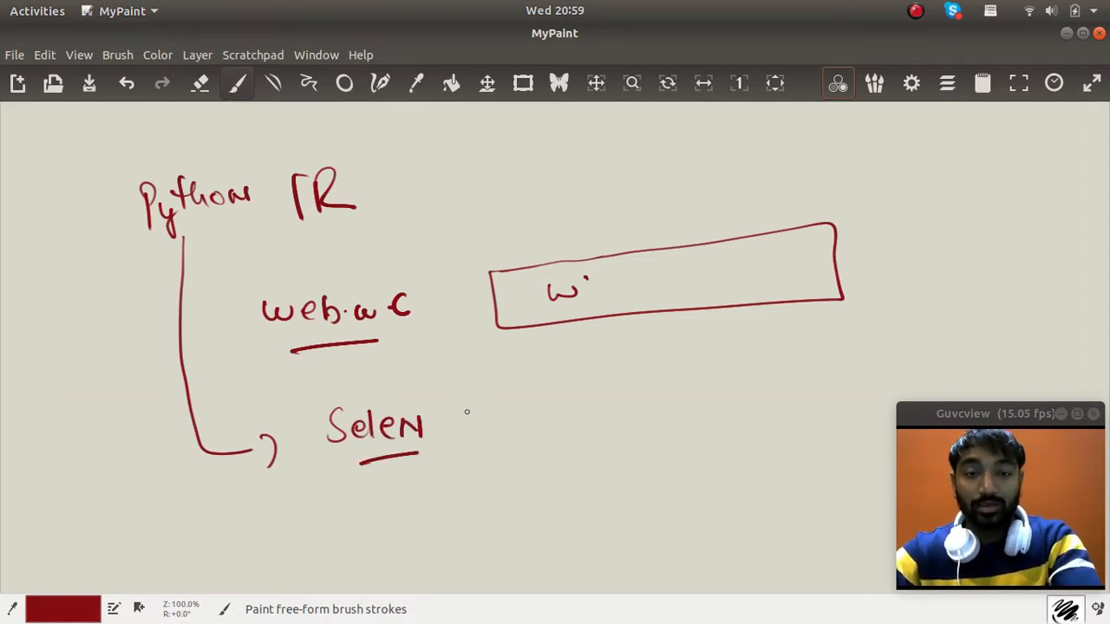
mouse_move(487, 378)
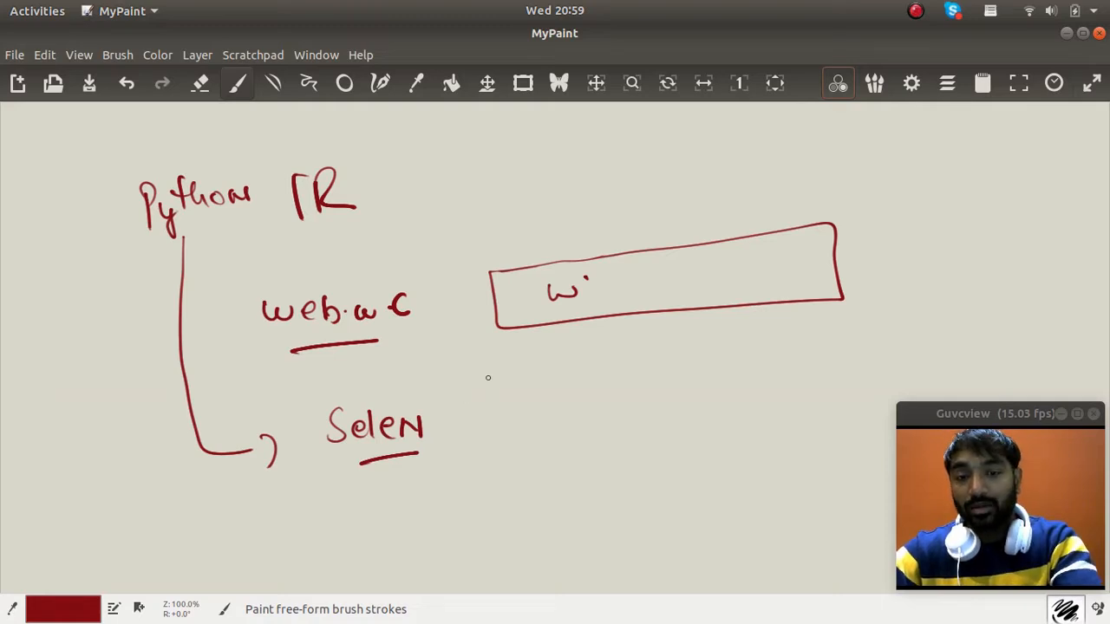
drag(534, 313, 536, 359)
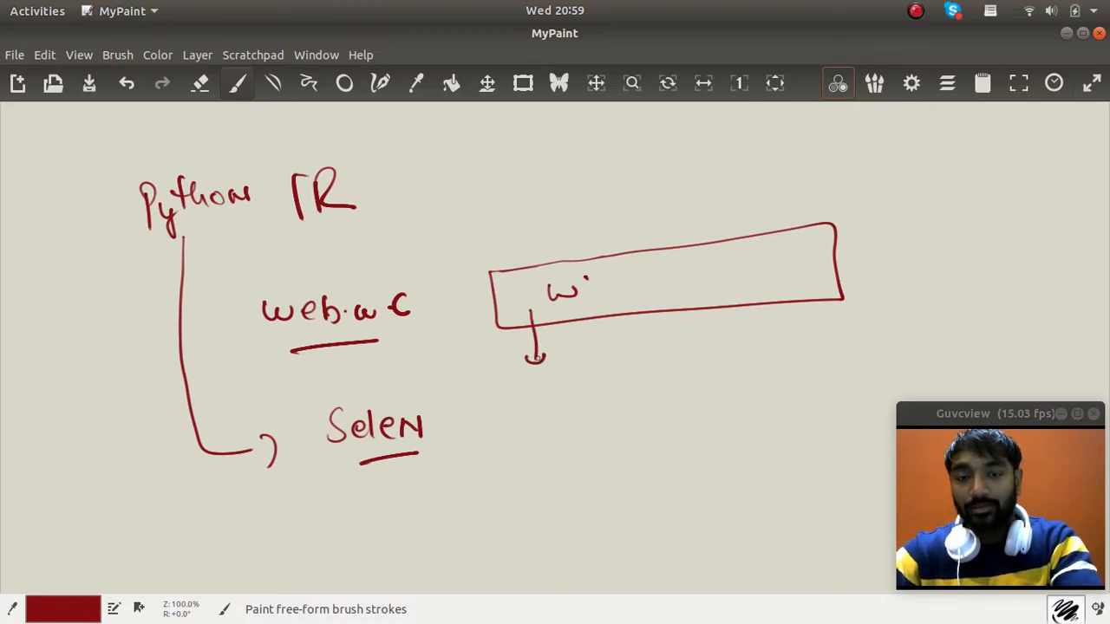
drag(598, 312, 659, 339)
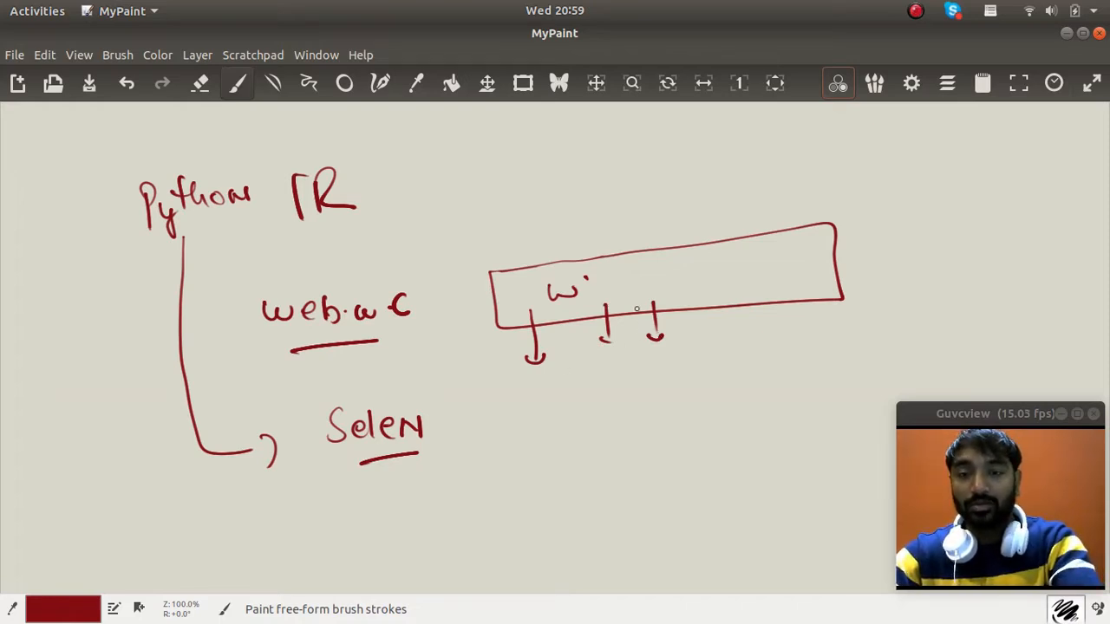
drag(459, 425, 499, 422)
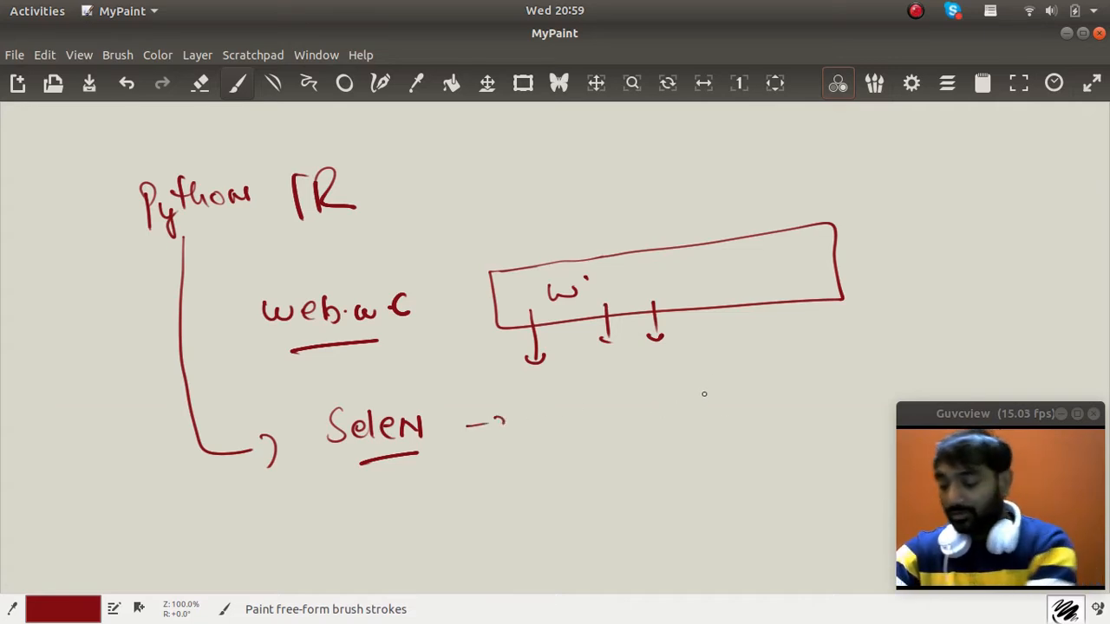
mouse_move(735, 338)
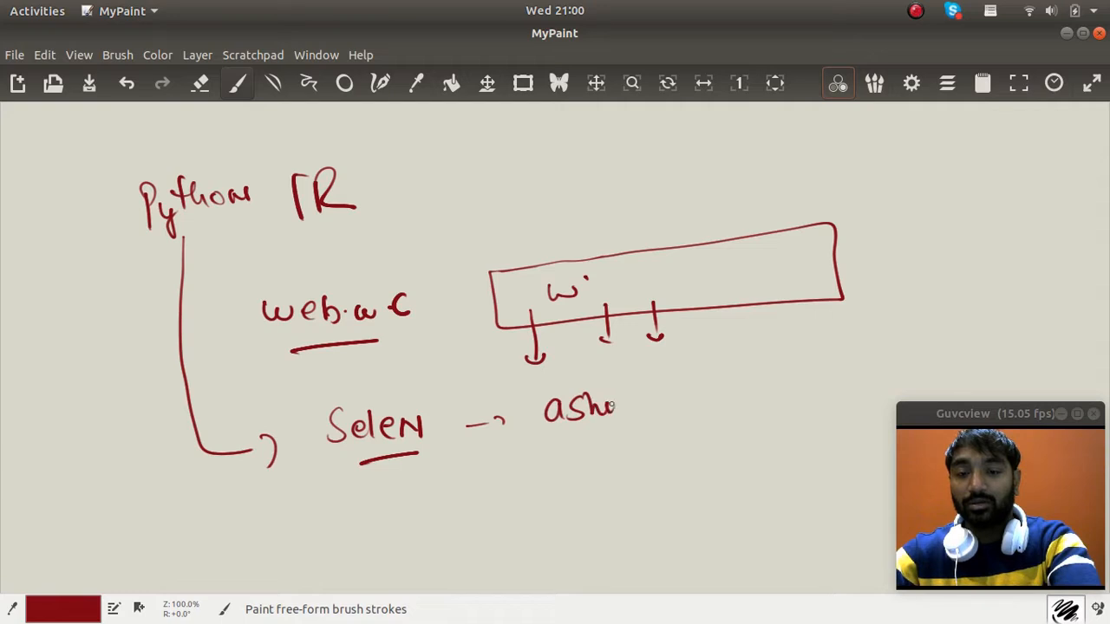
Write and circle the .csv file name and draw a bracket shape spanning the box.
drag(599, 407, 685, 407)
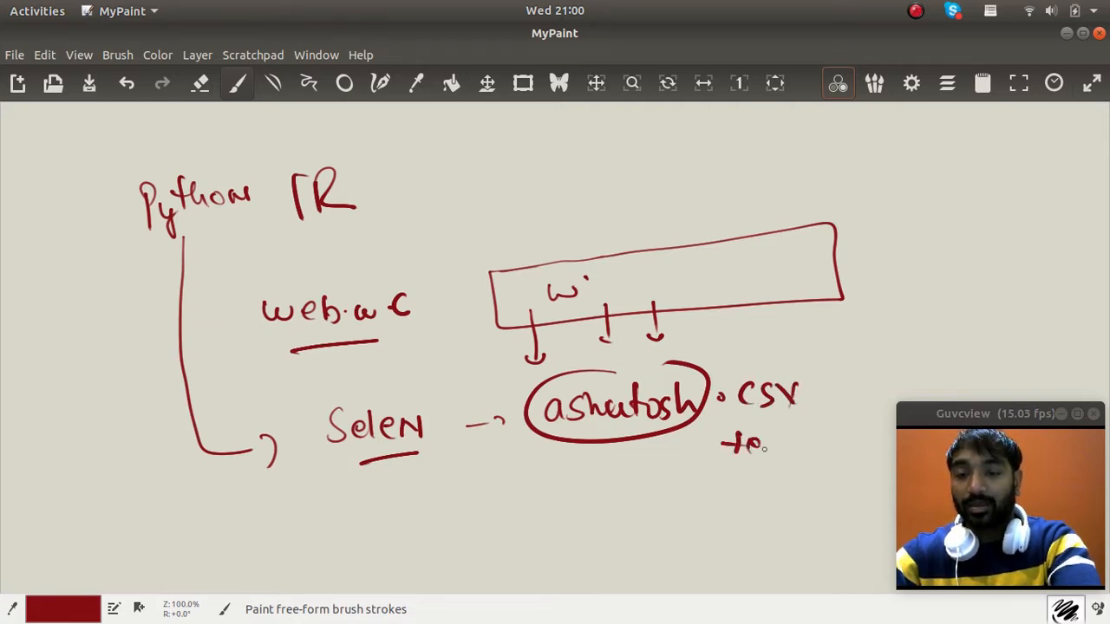
drag(593, 160, 573, 222)
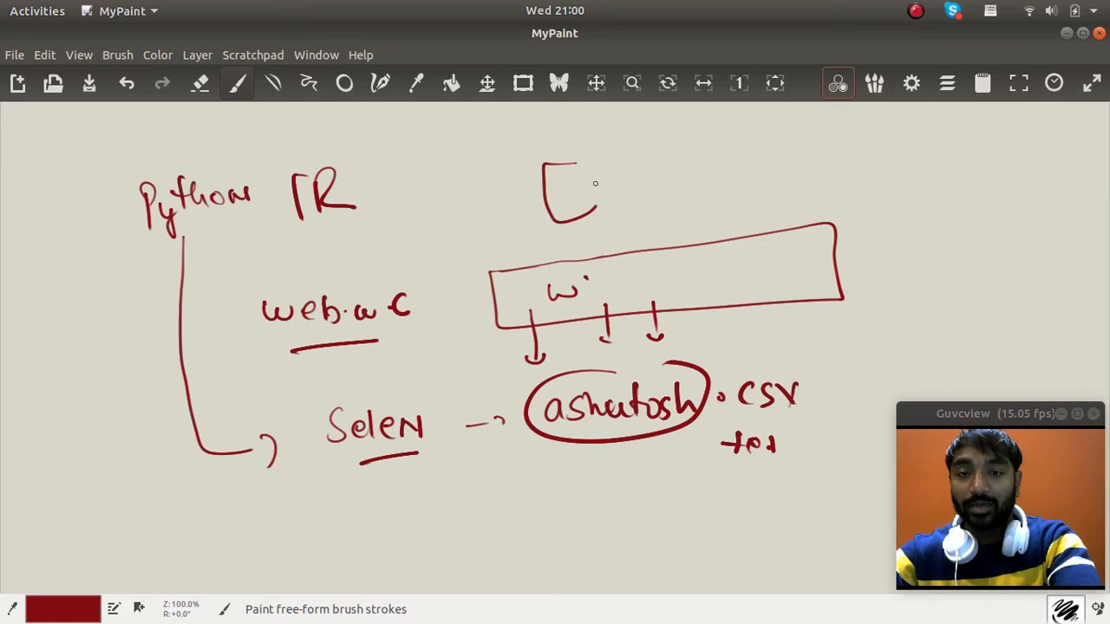
drag(573, 200, 702, 503)
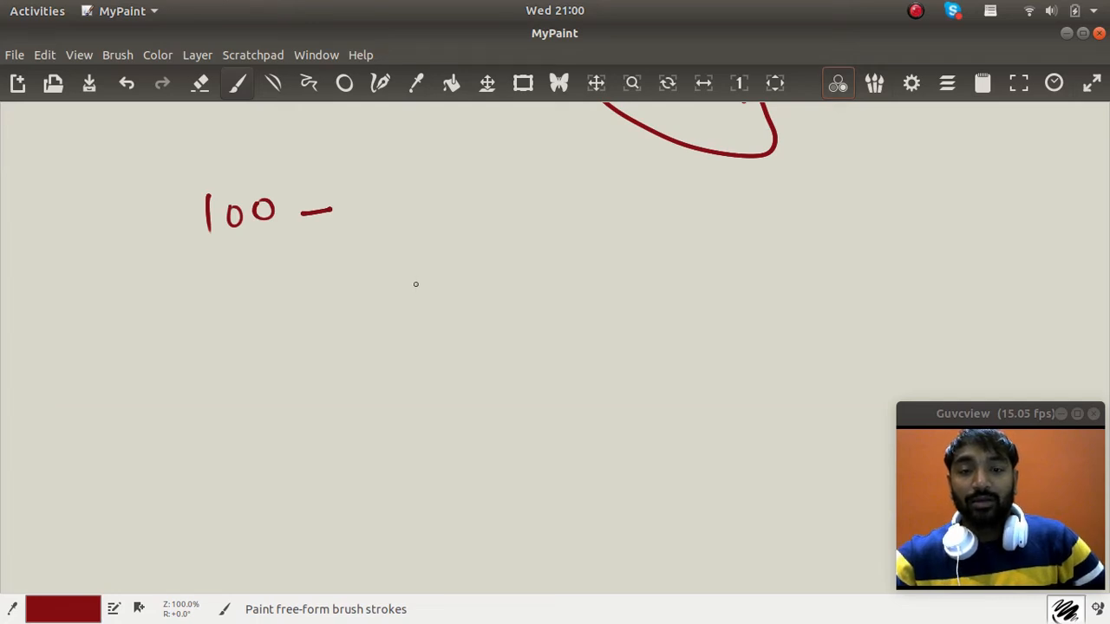
Write and circle '100 files' and sketch a labelled chart with rising lines beside it.
drag(417, 295, 520, 277)
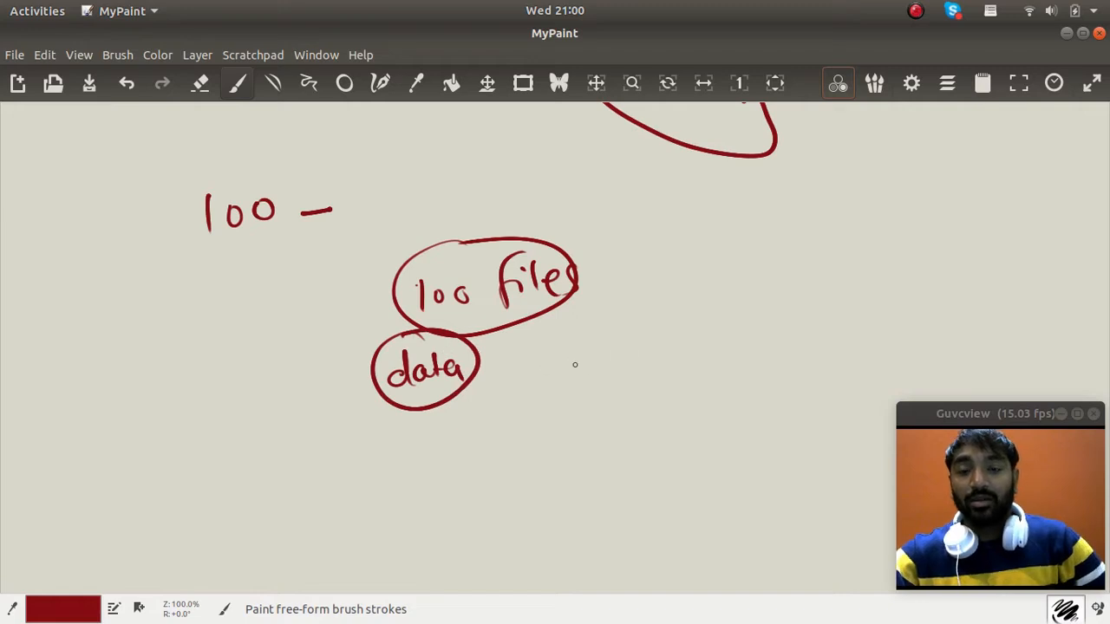
mouse_move(704, 290)
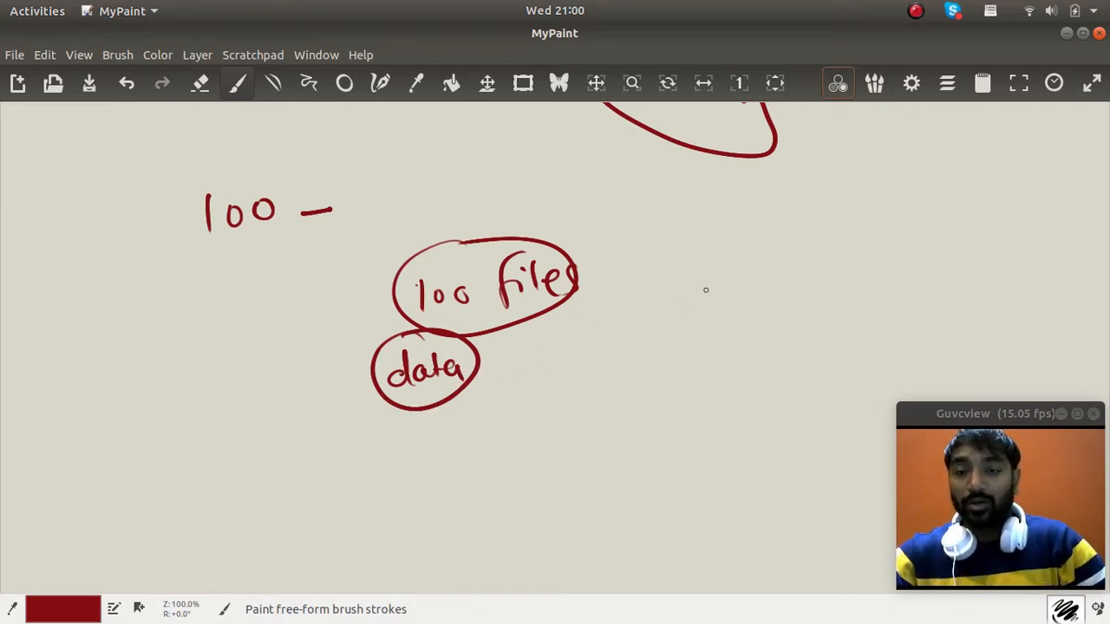
drag(648, 187, 663, 333)
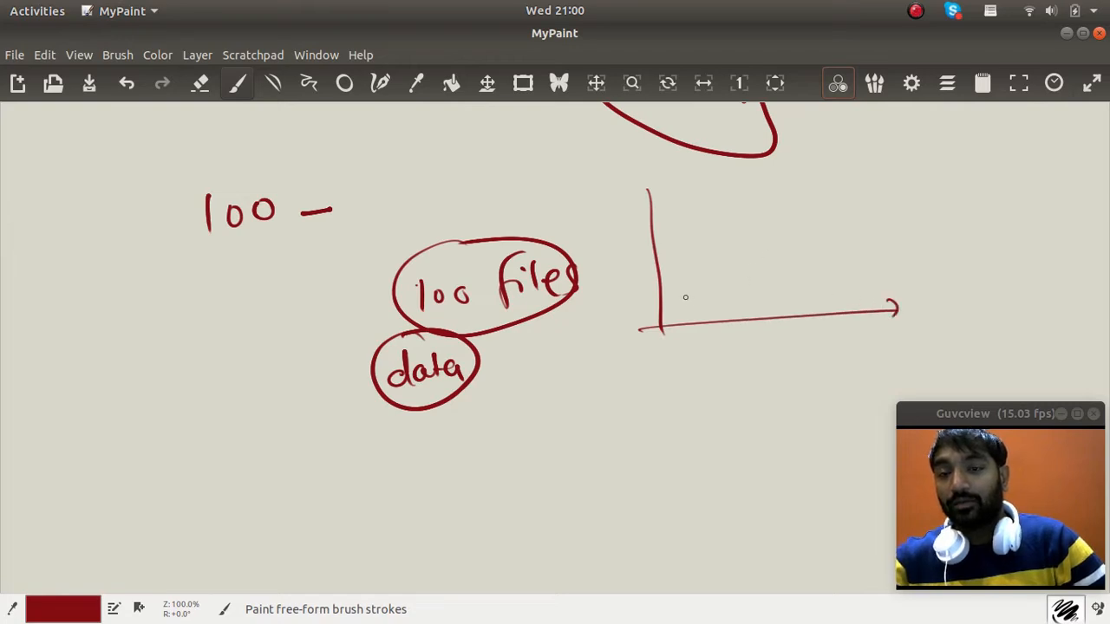
drag(694, 298, 801, 240)
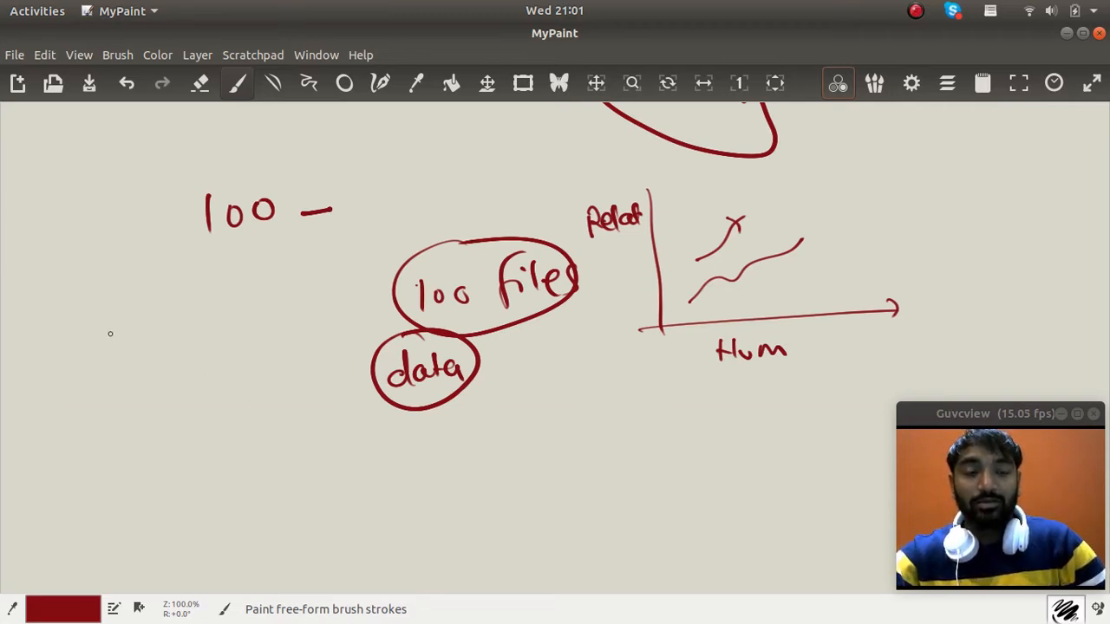
drag(104, 309, 125, 359)
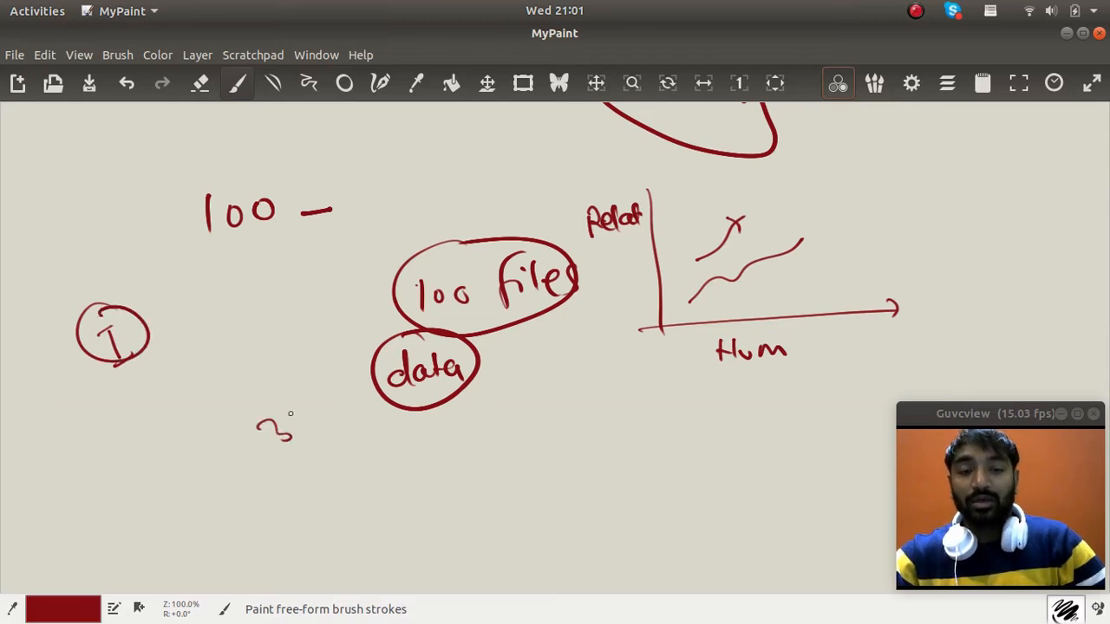
Write and circle 3hr, underline NLP and link it down toward the data circle.
drag(261, 425, 312, 416)
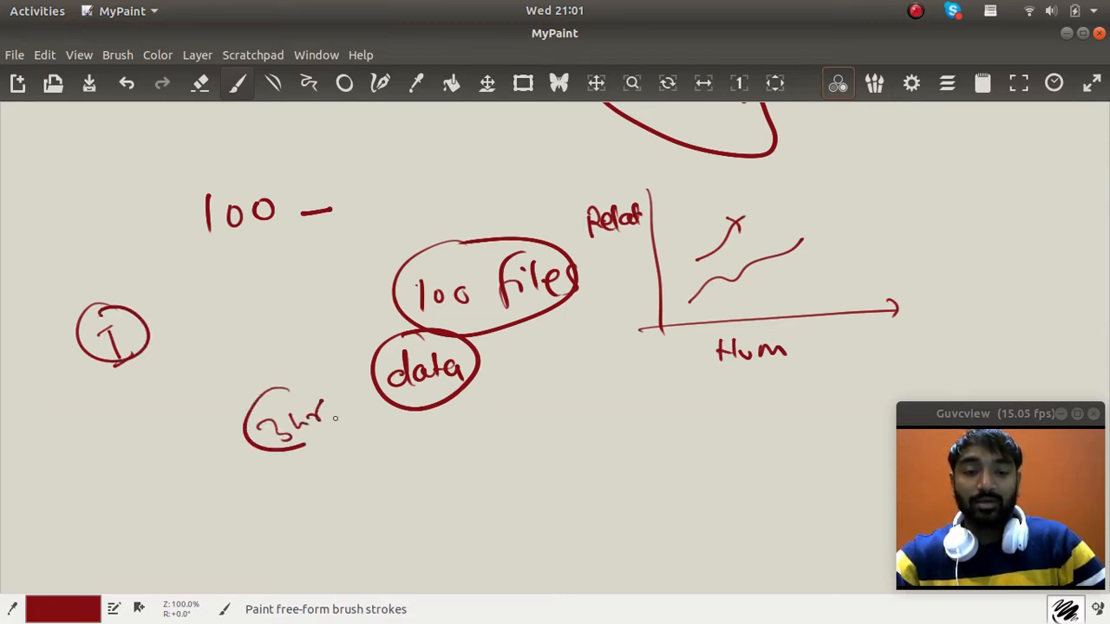
drag(170, 316, 187, 482)
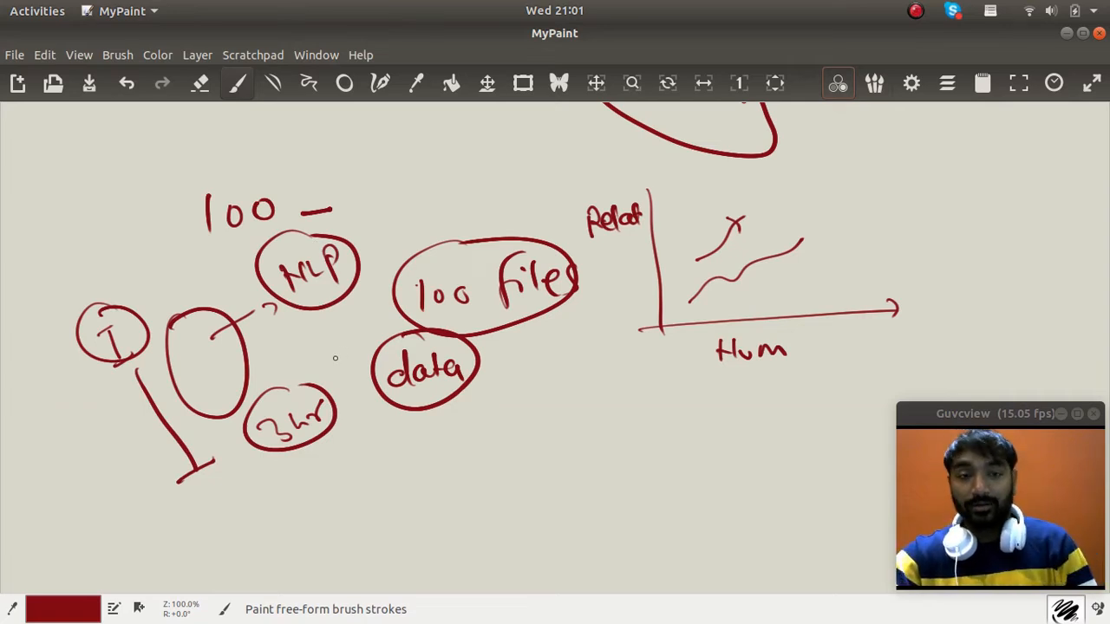
drag(295, 328, 350, 305)
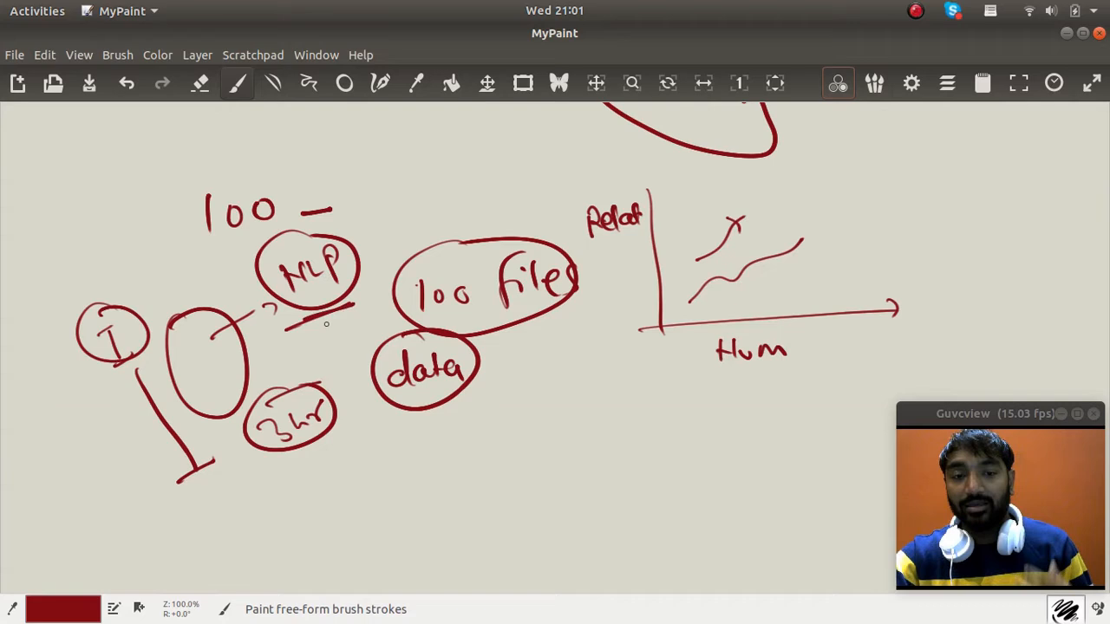
drag(326, 325, 425, 433)
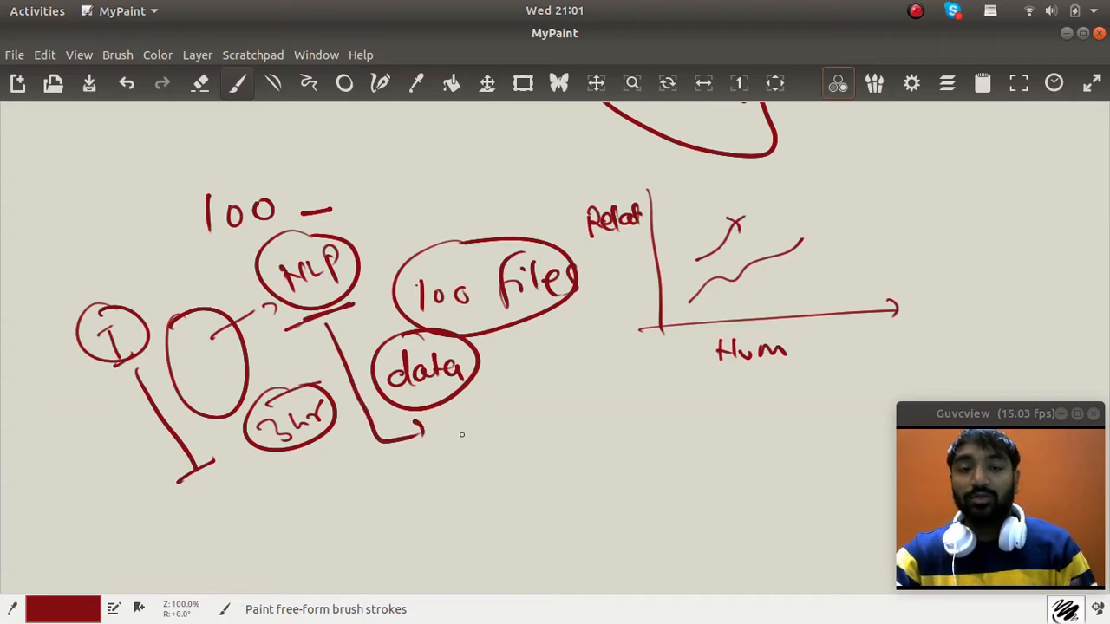
mouse_move(465, 423)
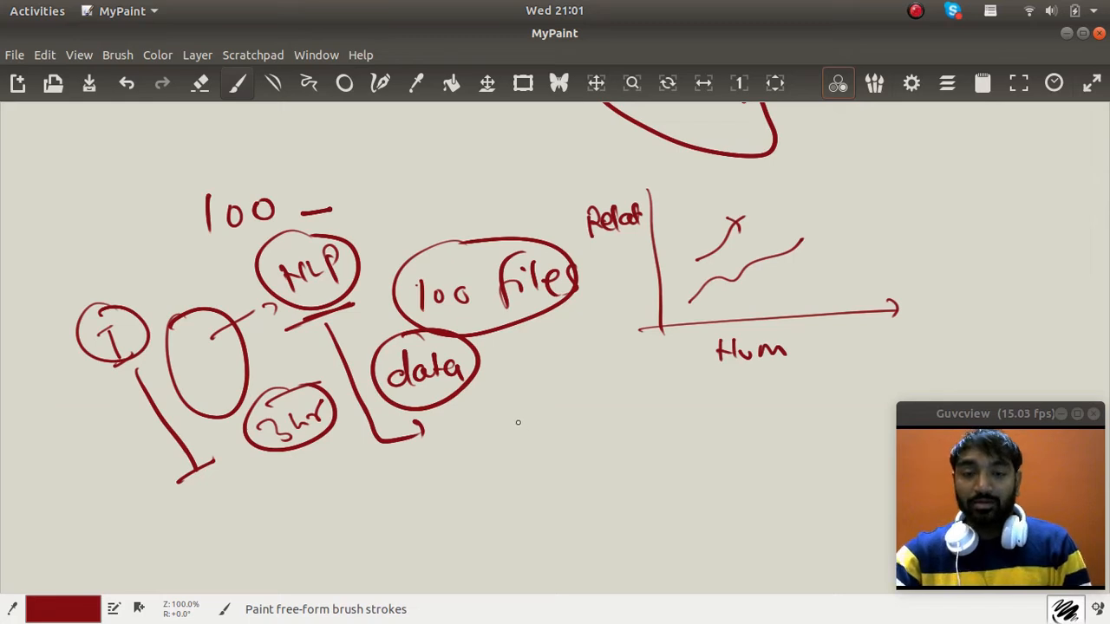
Write Love and Lust, circle them with a side bubble and add an arrow pointing at them.
drag(517, 434, 598, 442)
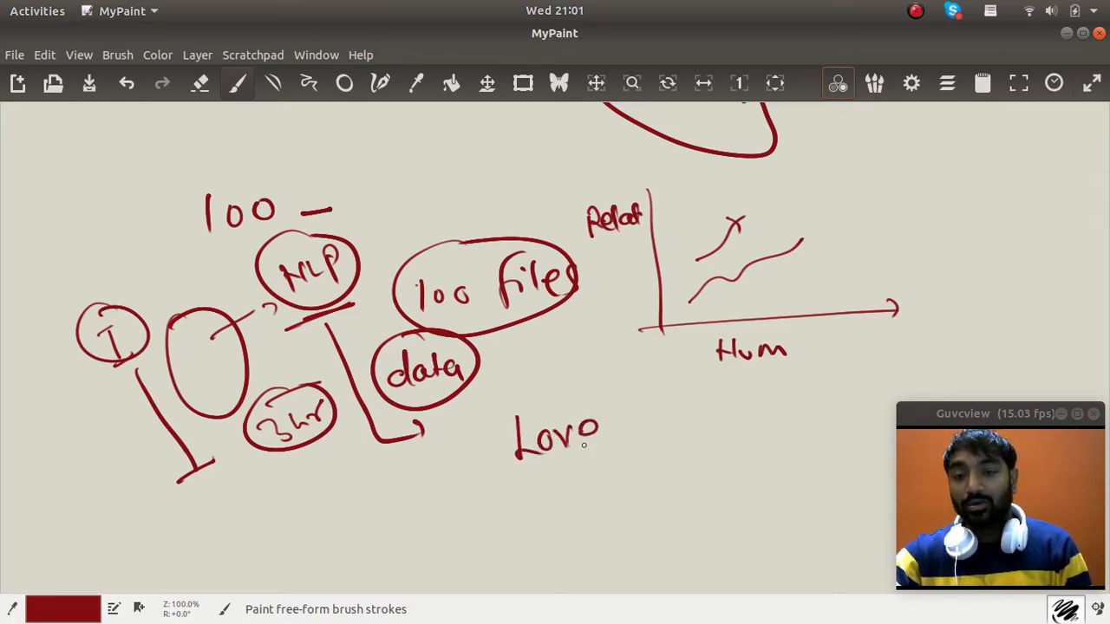
drag(524, 482, 573, 506)
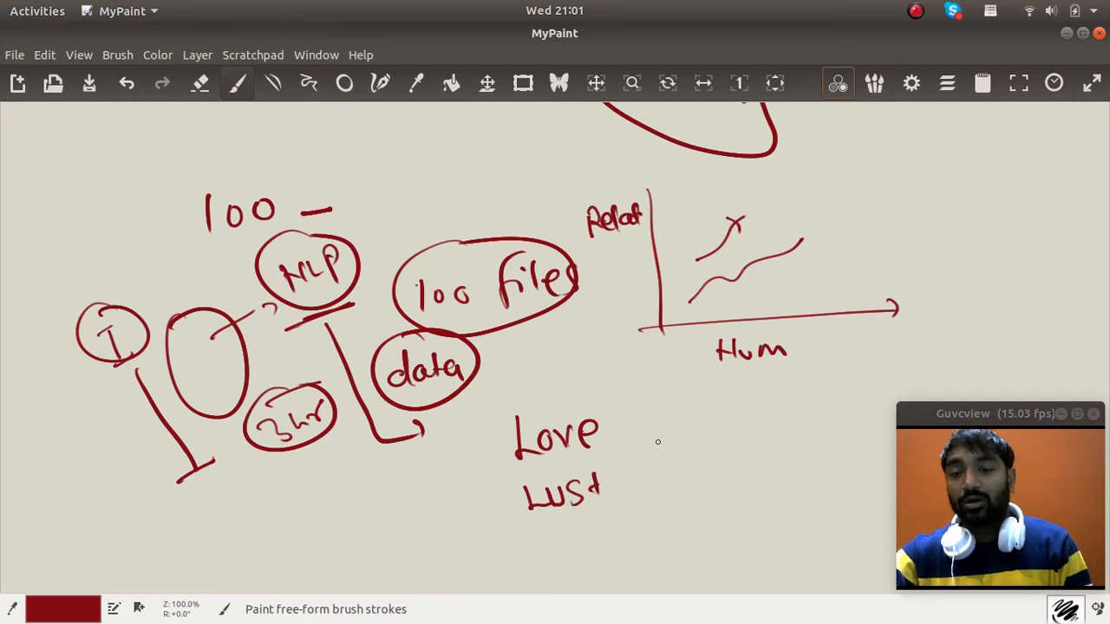
drag(659, 433, 680, 451)
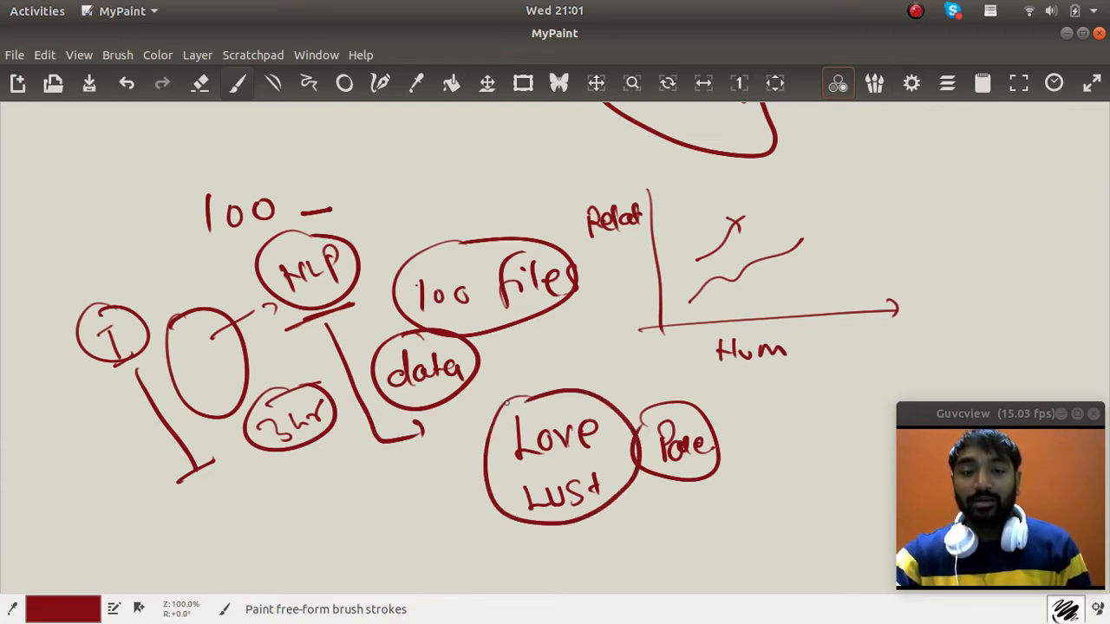
drag(278, 321, 355, 274)
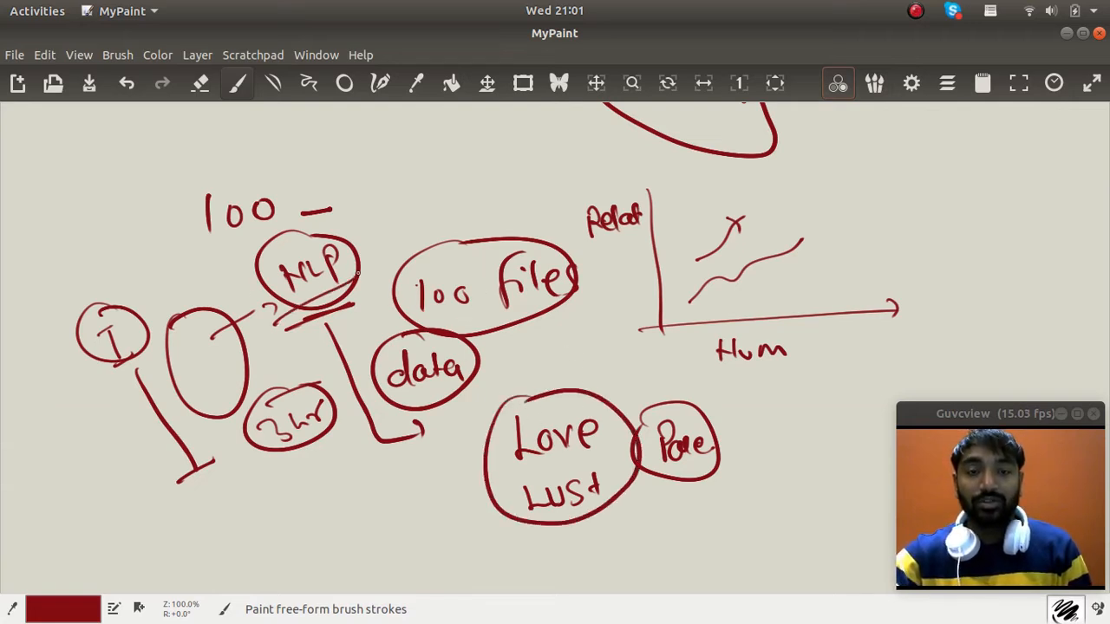
drag(407, 482, 459, 475)
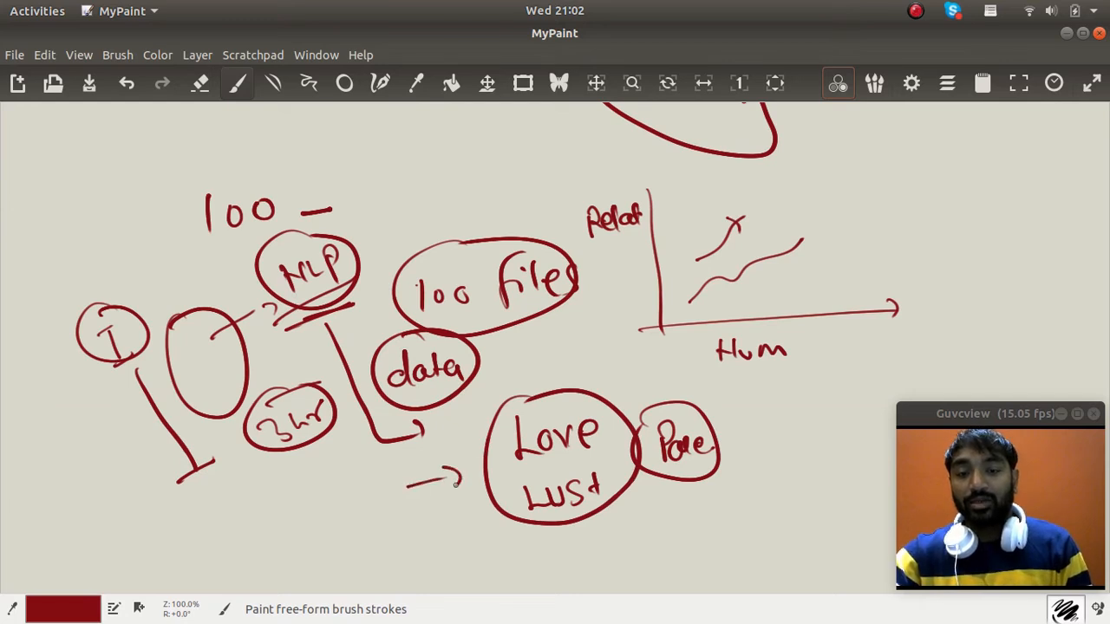
drag(459, 500, 559, 468)
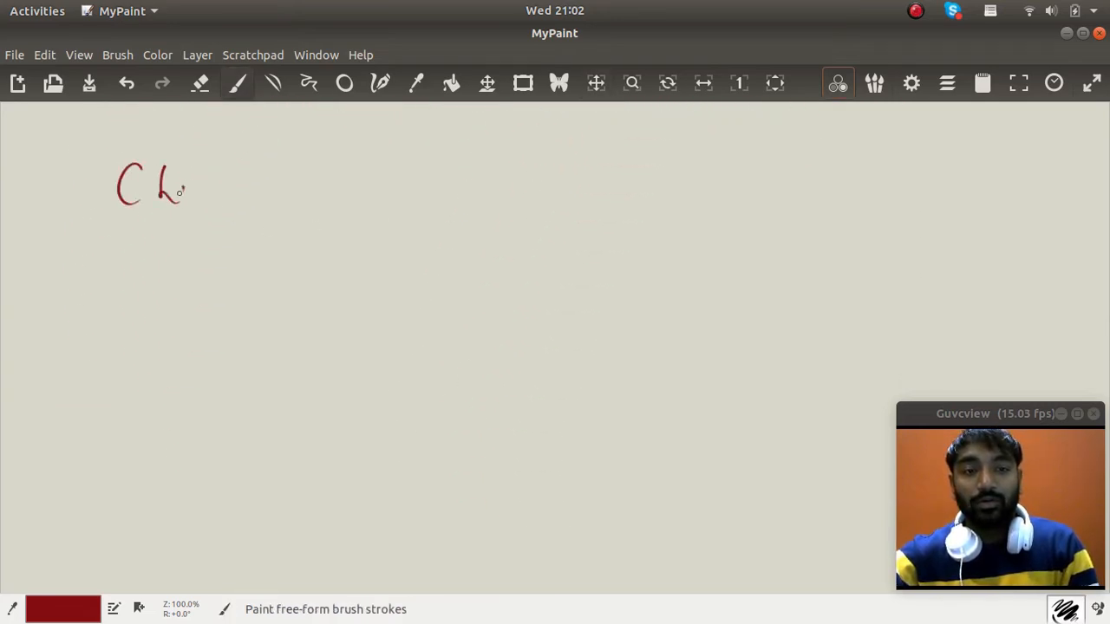
Write an underlined Cloud heading, then Python with an arrow to Input voice and a store note below.
drag(173, 187, 199, 252)
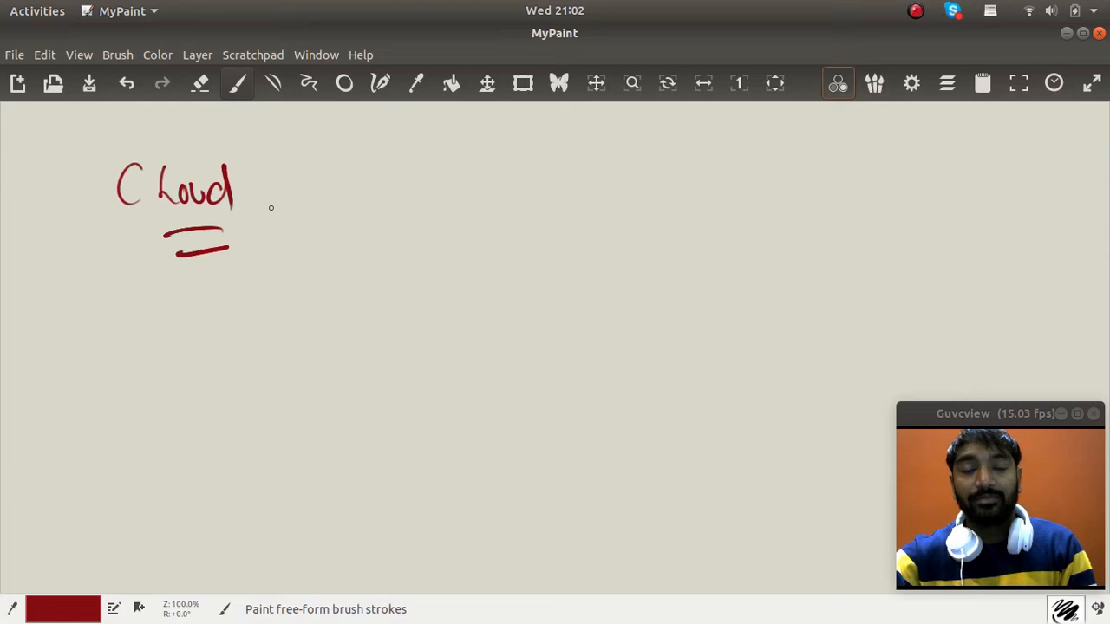
click(294, 216)
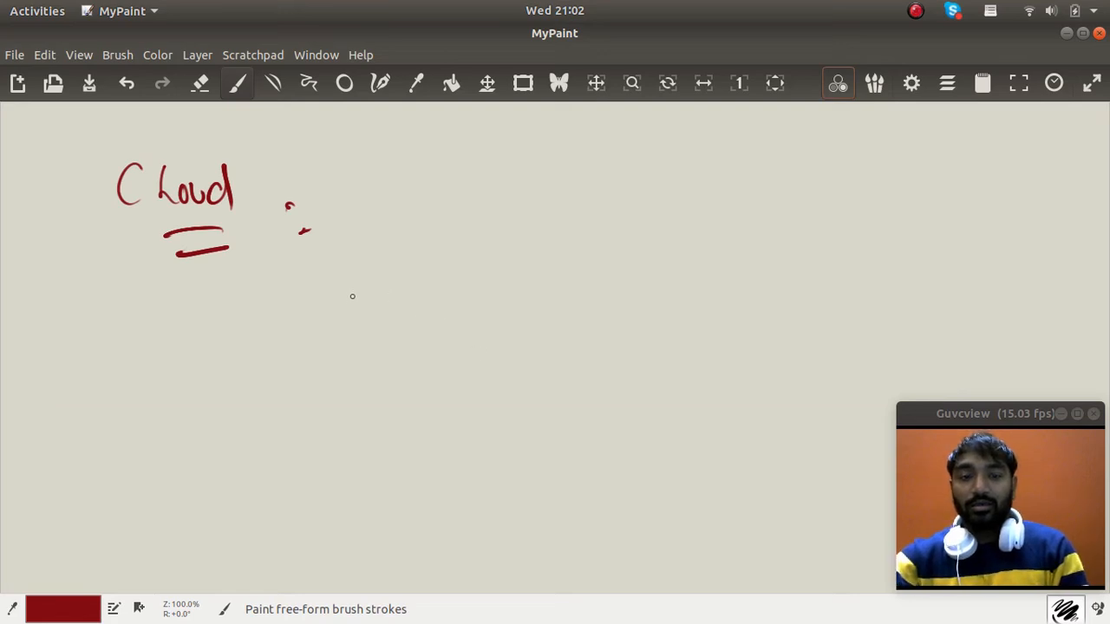
drag(356, 286, 390, 321)
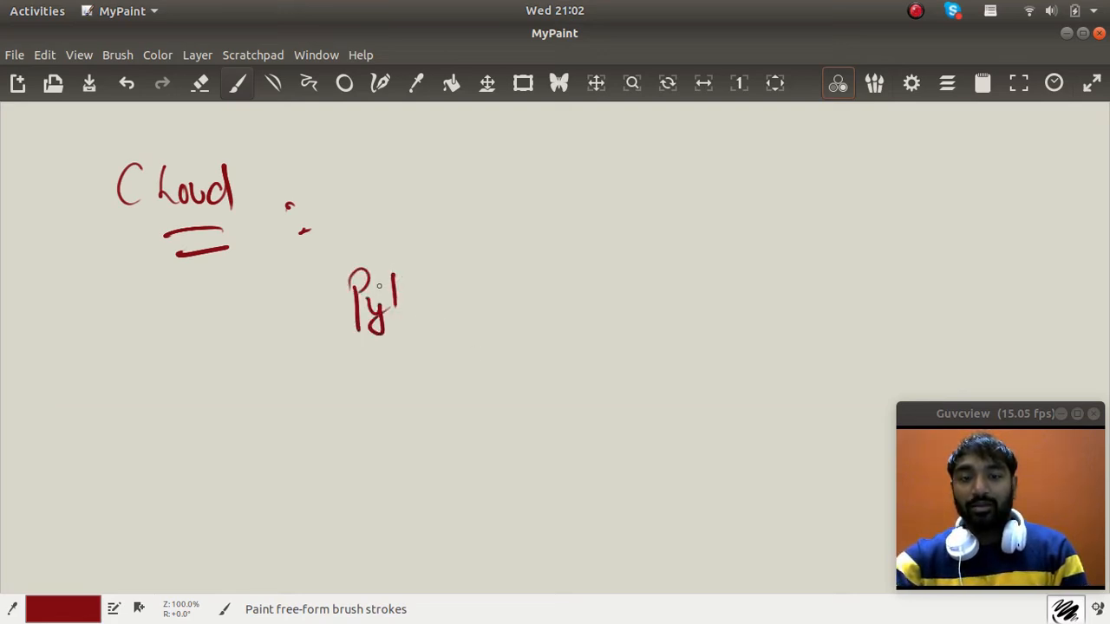
drag(395, 295, 521, 295)
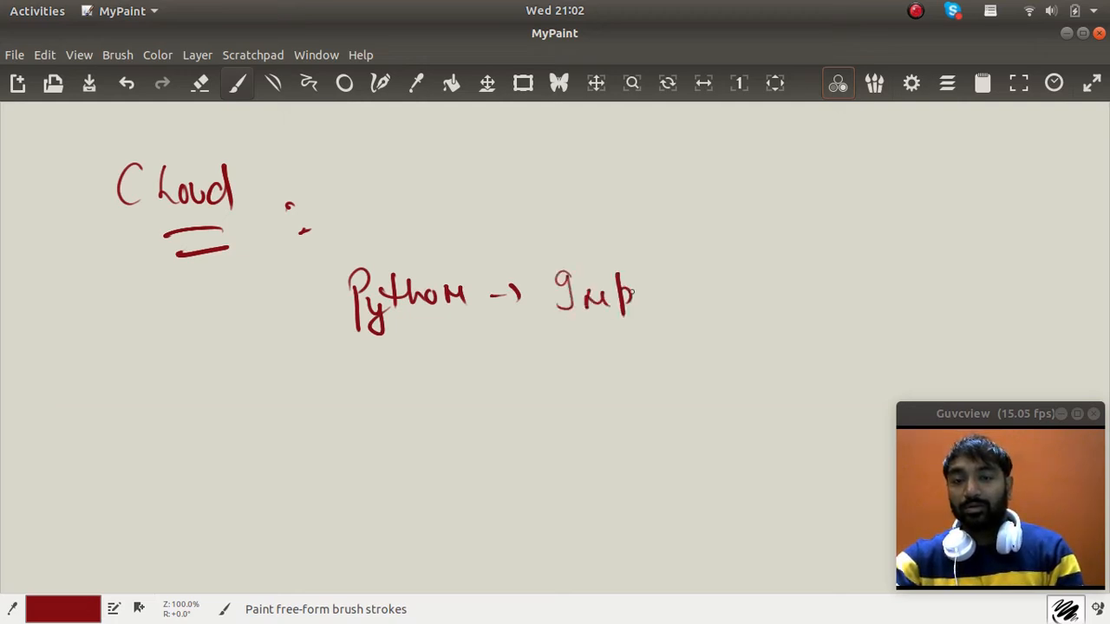
drag(633, 295, 673, 295)
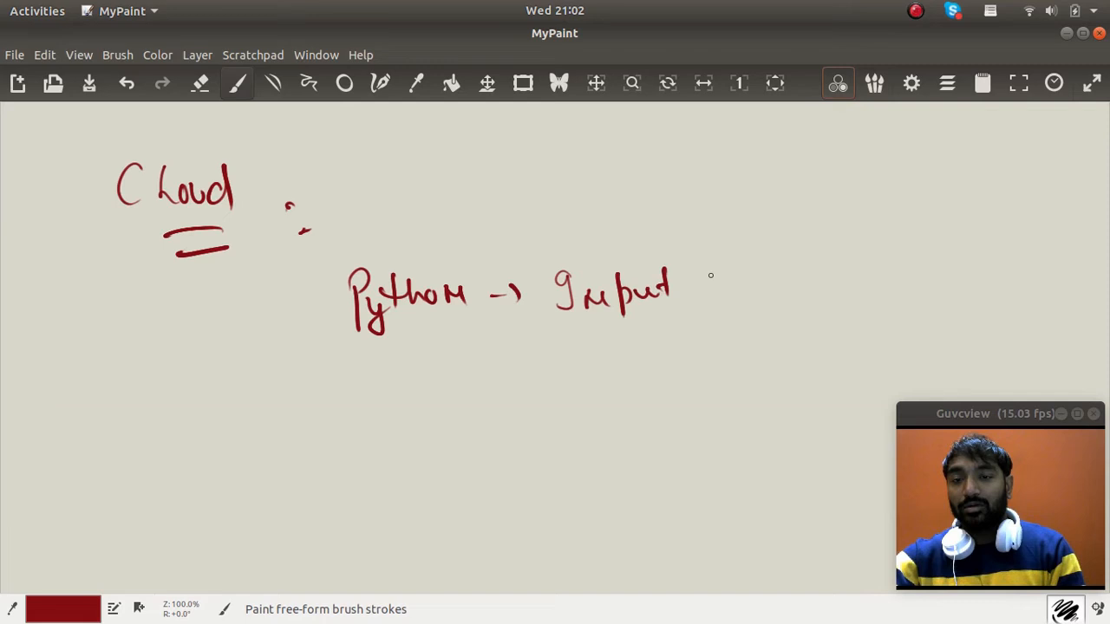
drag(711, 278, 794, 278)
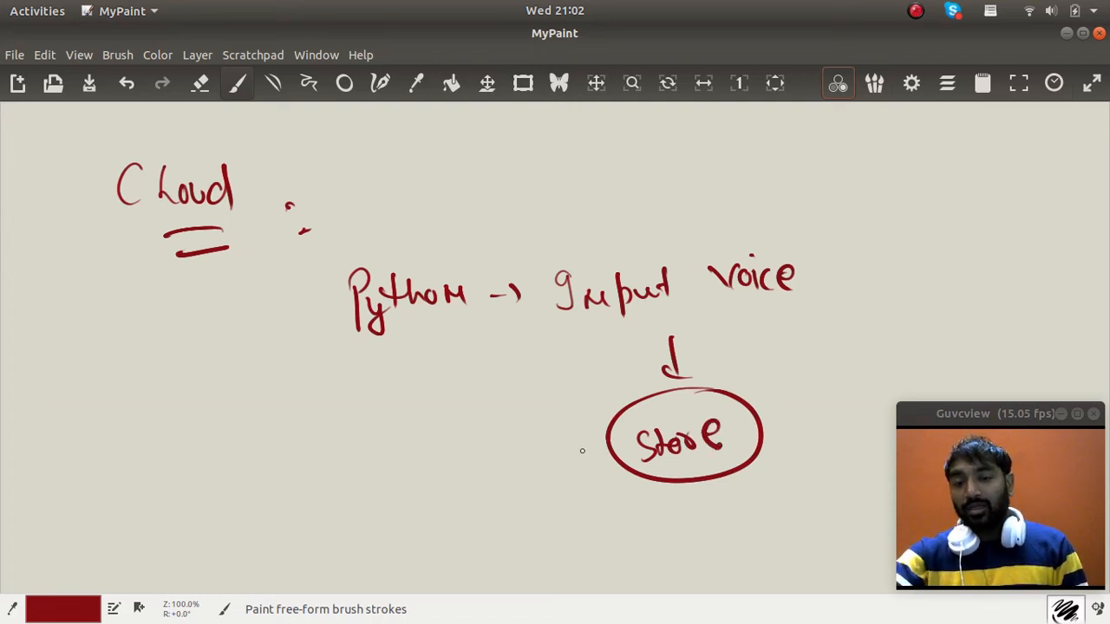
Circle Input voice, branch arrows from store, and add a circled, underlined Cloud at lower left.
drag(607, 437, 517, 441)
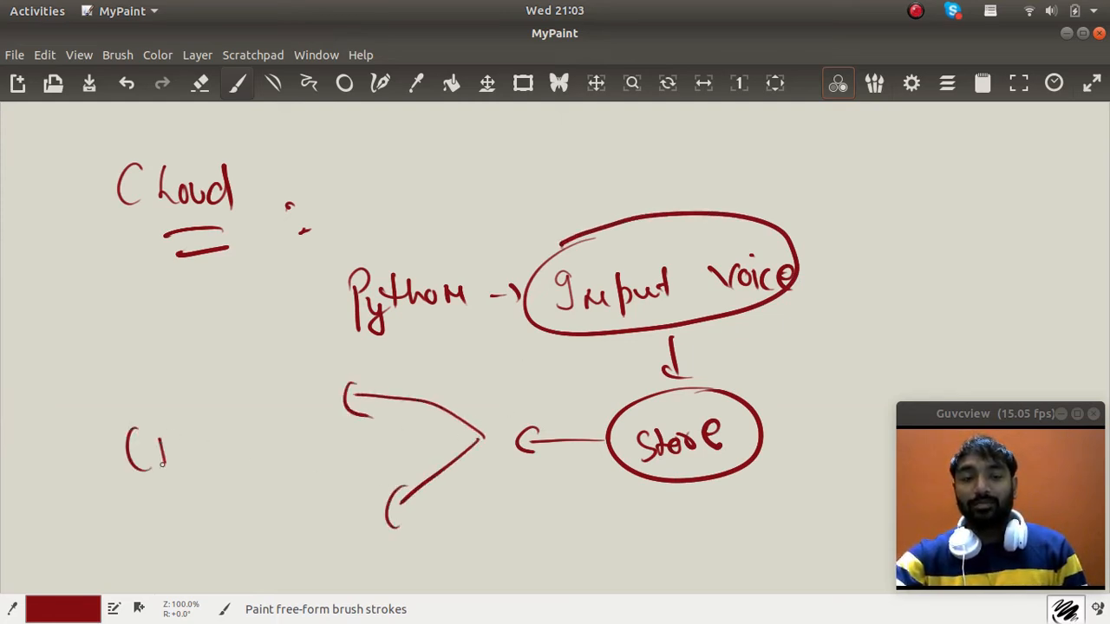
drag(130, 442, 246, 485)
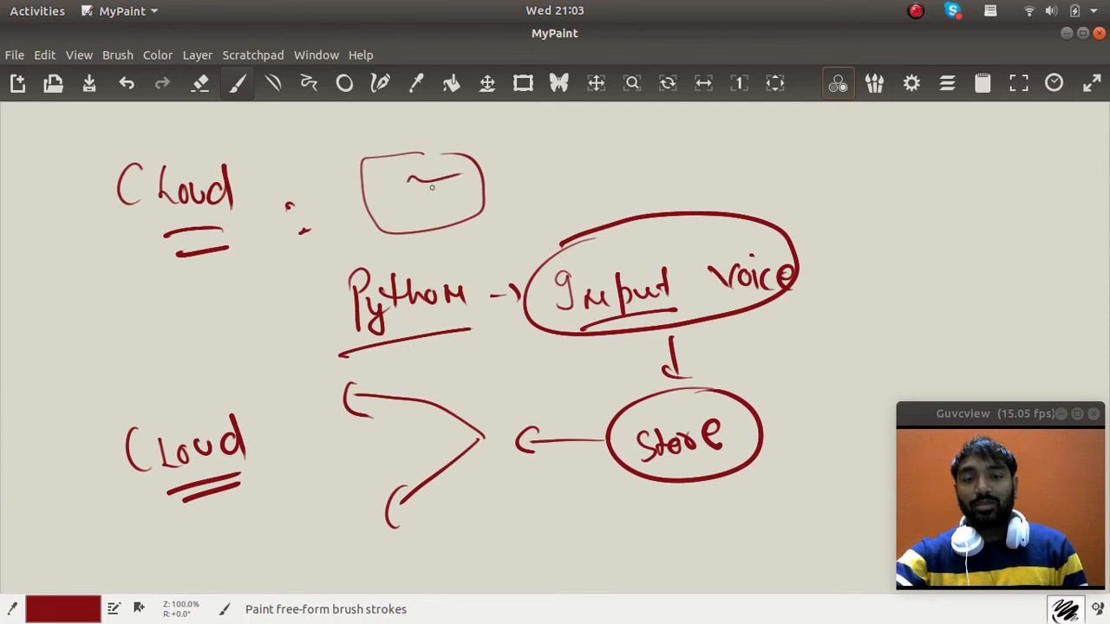
drag(412, 205, 511, 188)
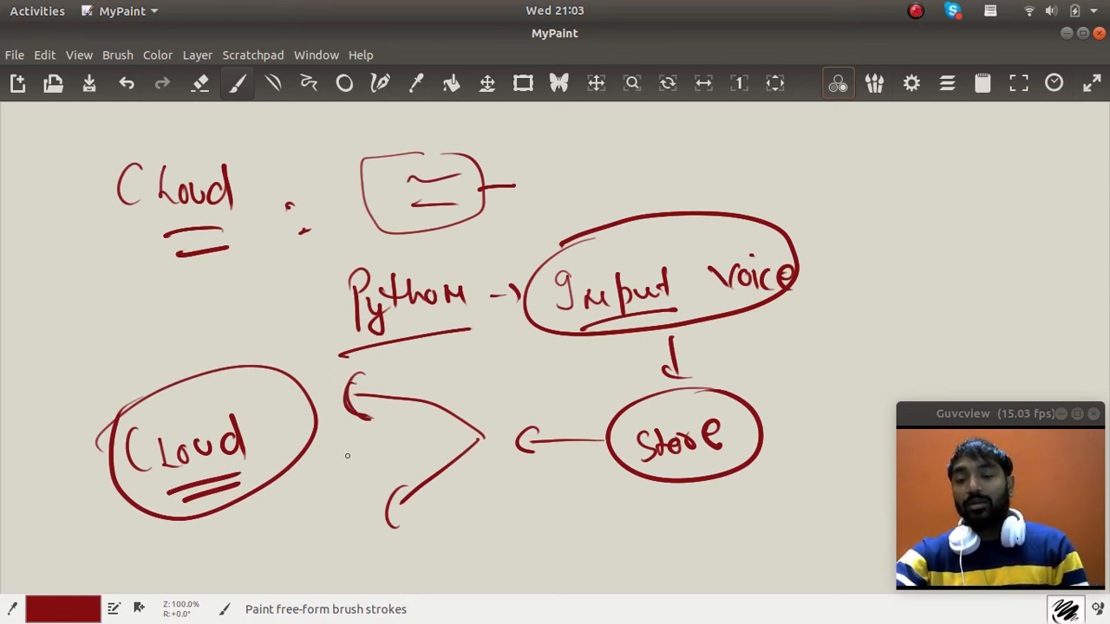
drag(454, 227, 512, 227)
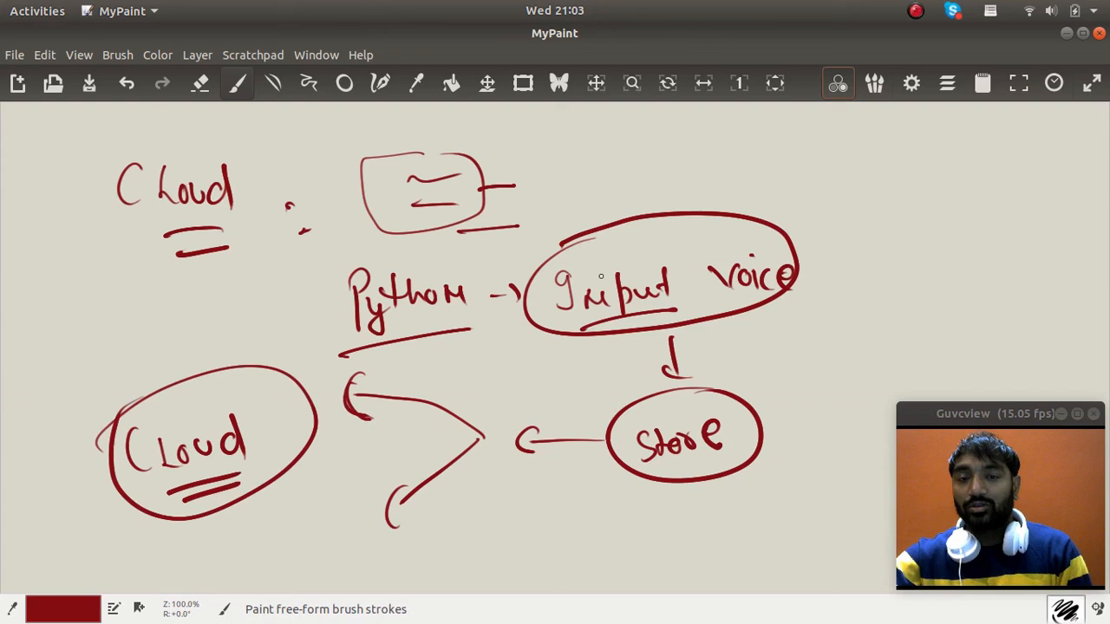
drag(766, 170, 784, 191)
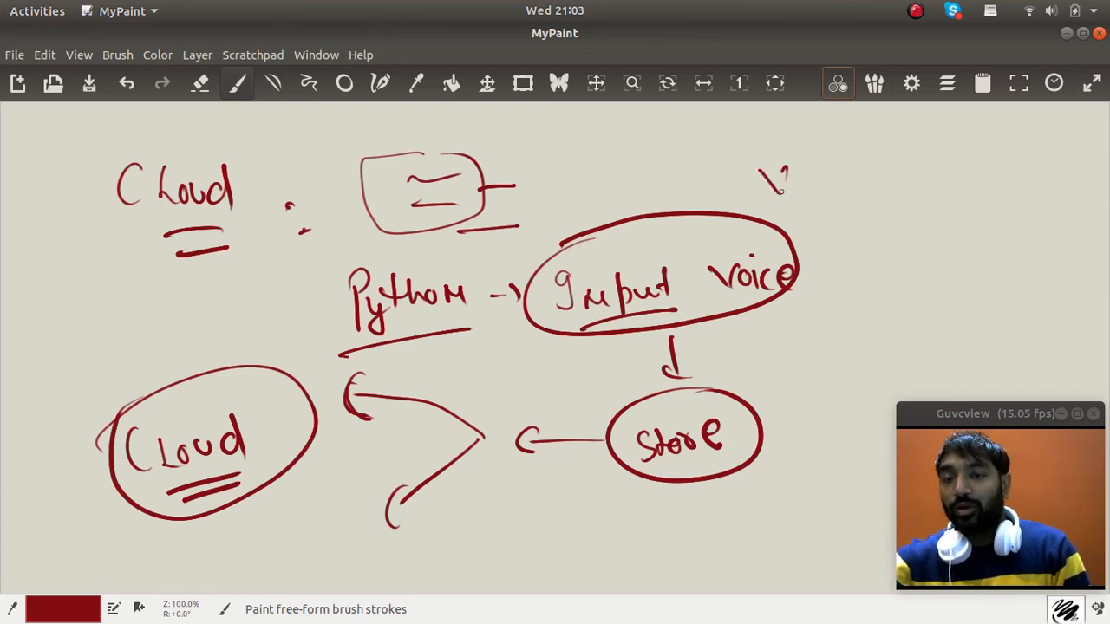